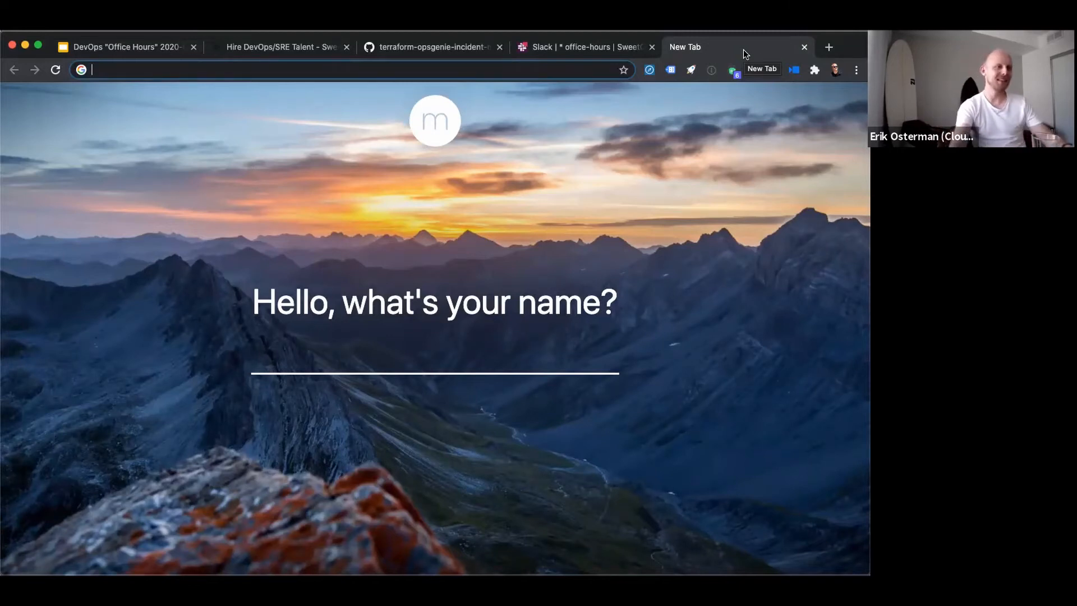
- Go to github.com/cloudposse/ and pick the terraform-aws-rds repository from the list
text(github.com/cloudposse/)
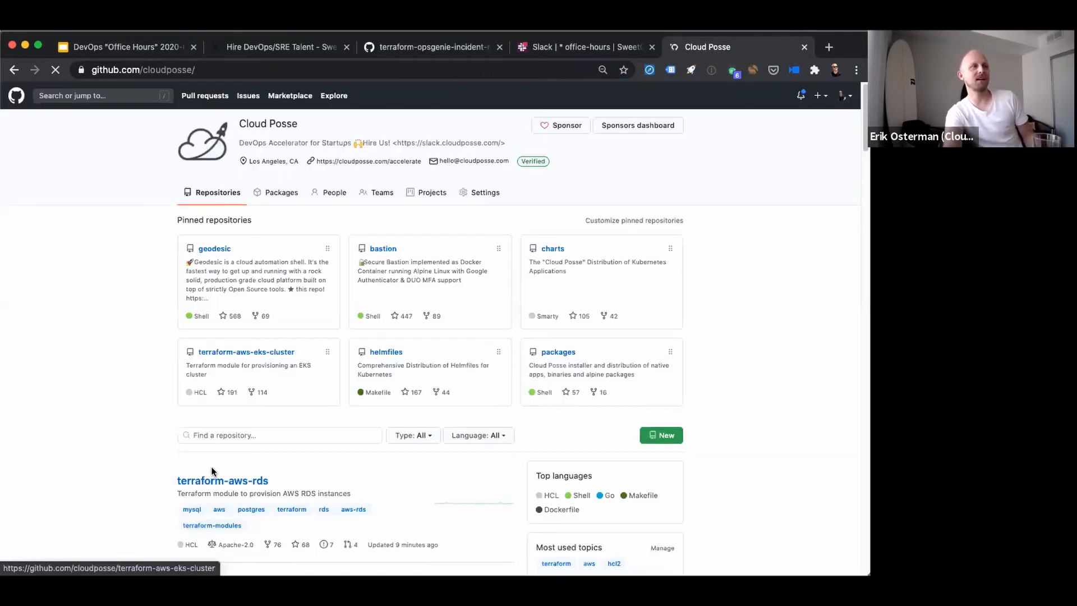
scroll(down, 3)
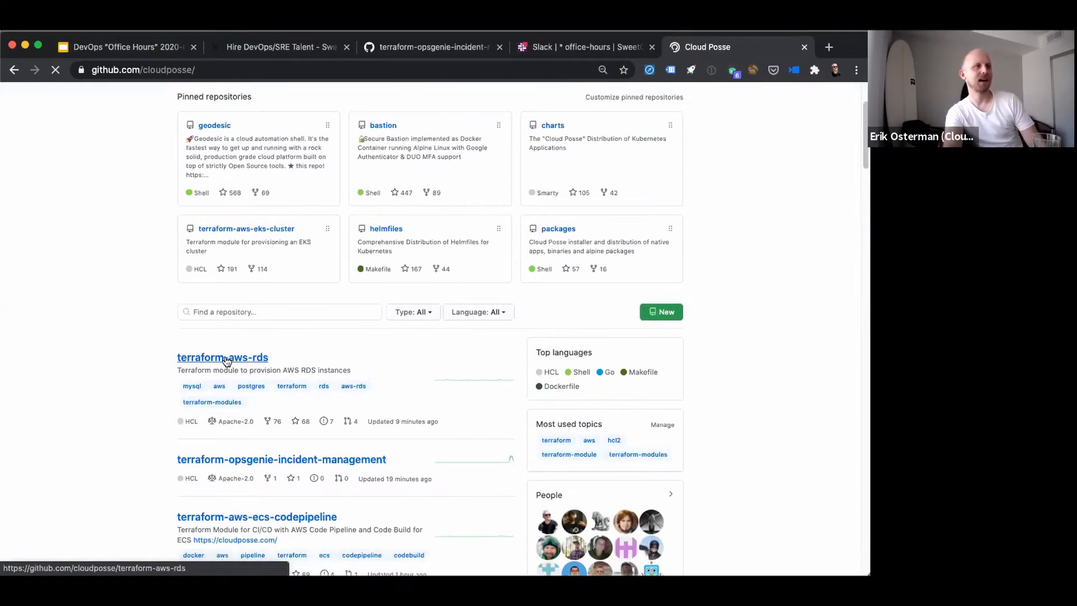
click(222, 357)
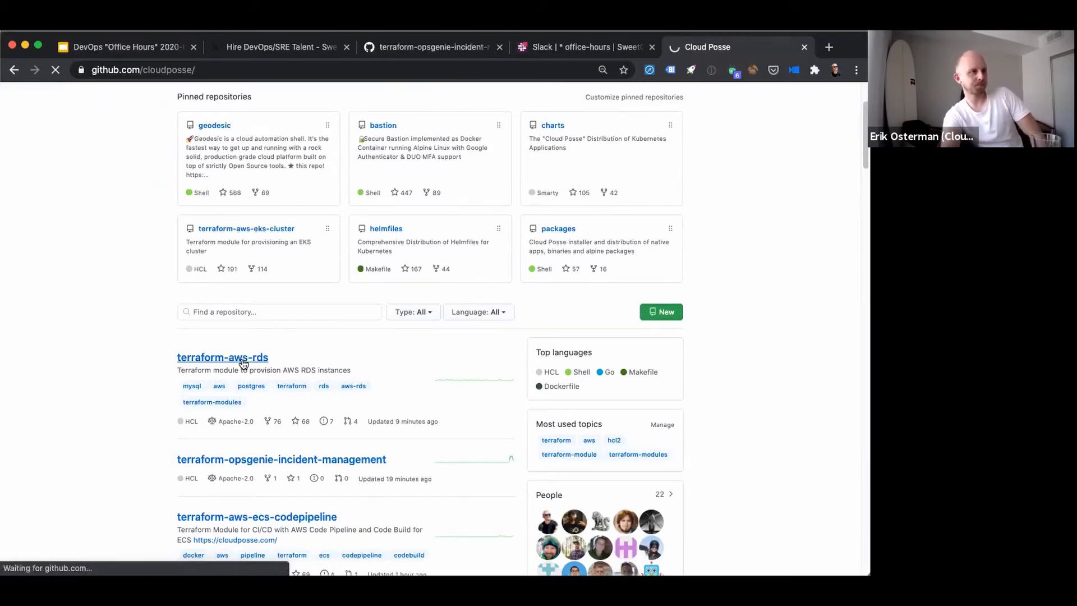
- View terraform-aws-rds versions.tf with Terraform pinned to >= 0.12.0, < 0.14.0
click(222, 358)
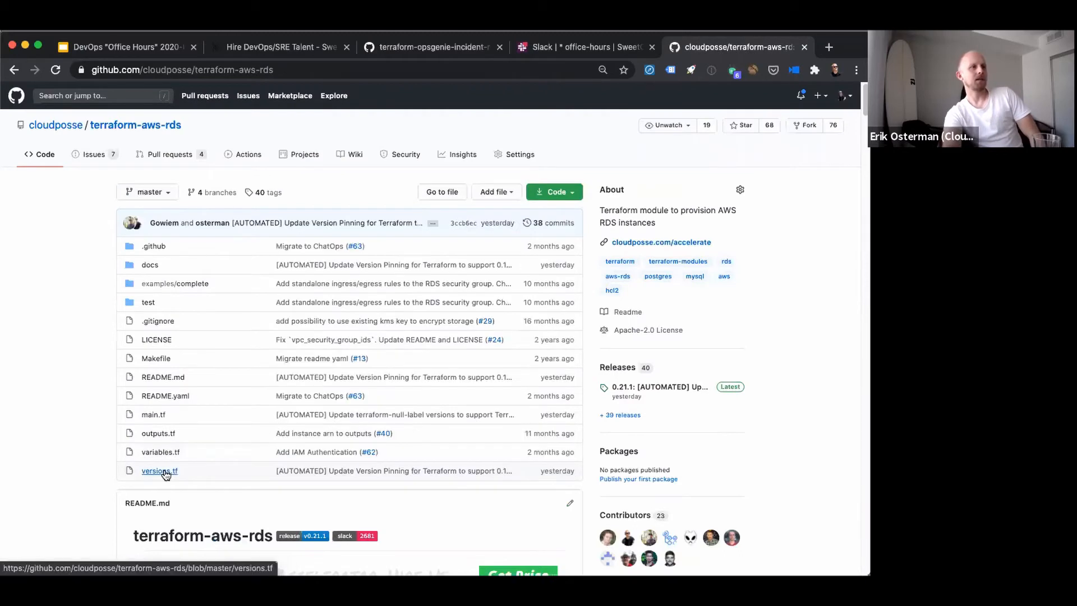
click(159, 470)
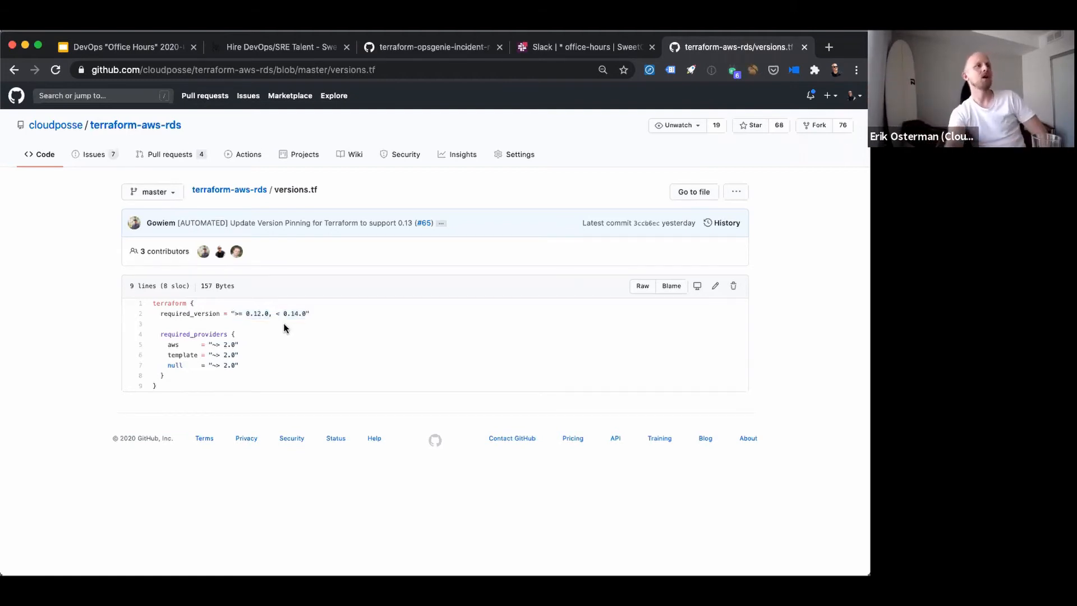
mouse_move(55, 124)
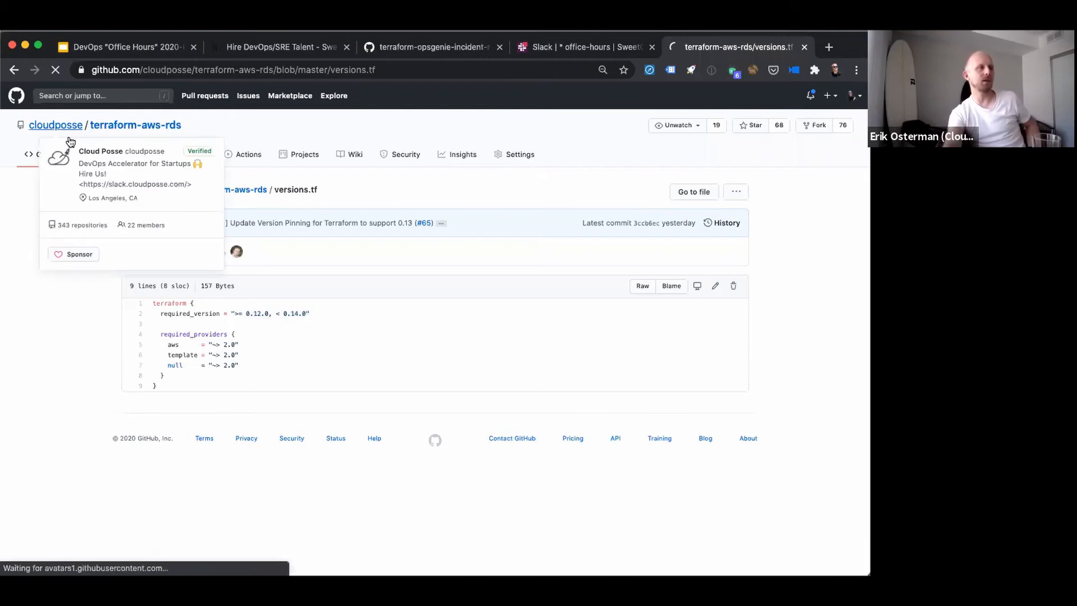
- From the Cloud Posse page, view terraform-aws-ecs-codepipeline versions.tf and highlight its required_version >= 0.12.0 line
click(54, 124)
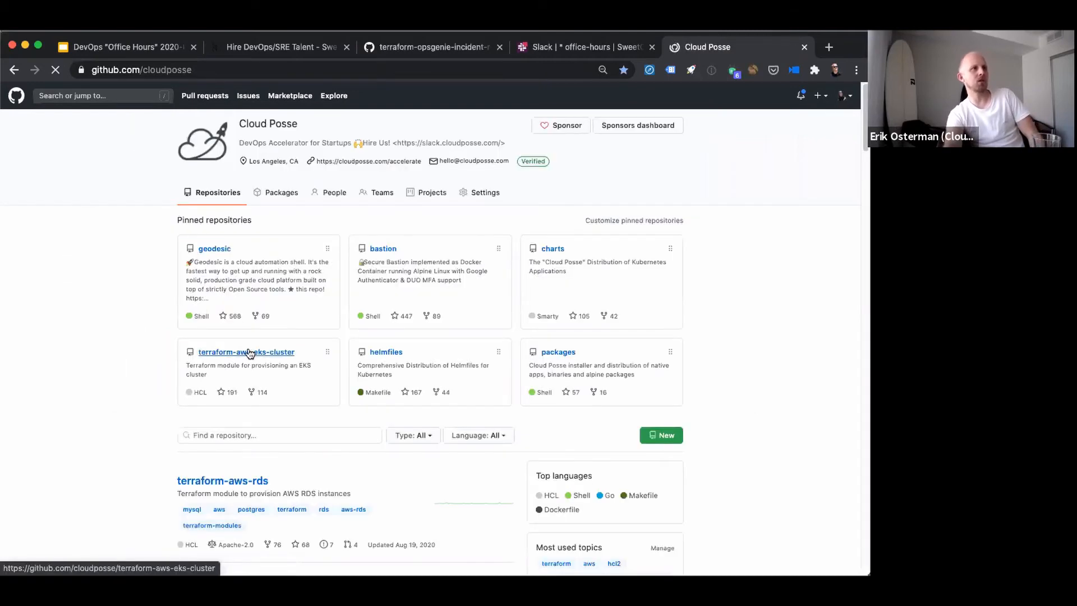
scroll(down, 3)
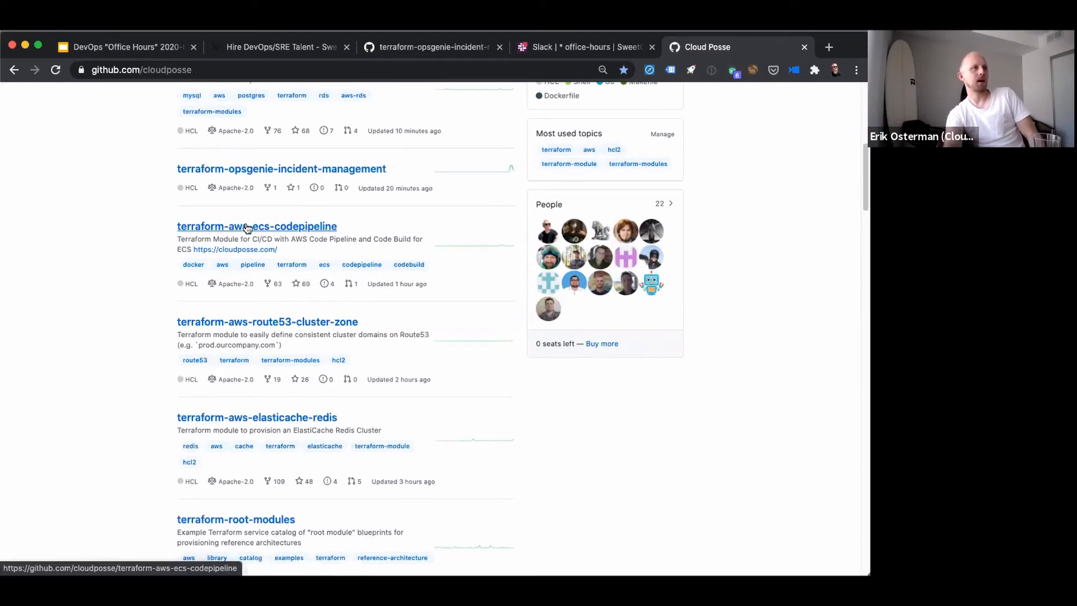
click(247, 227)
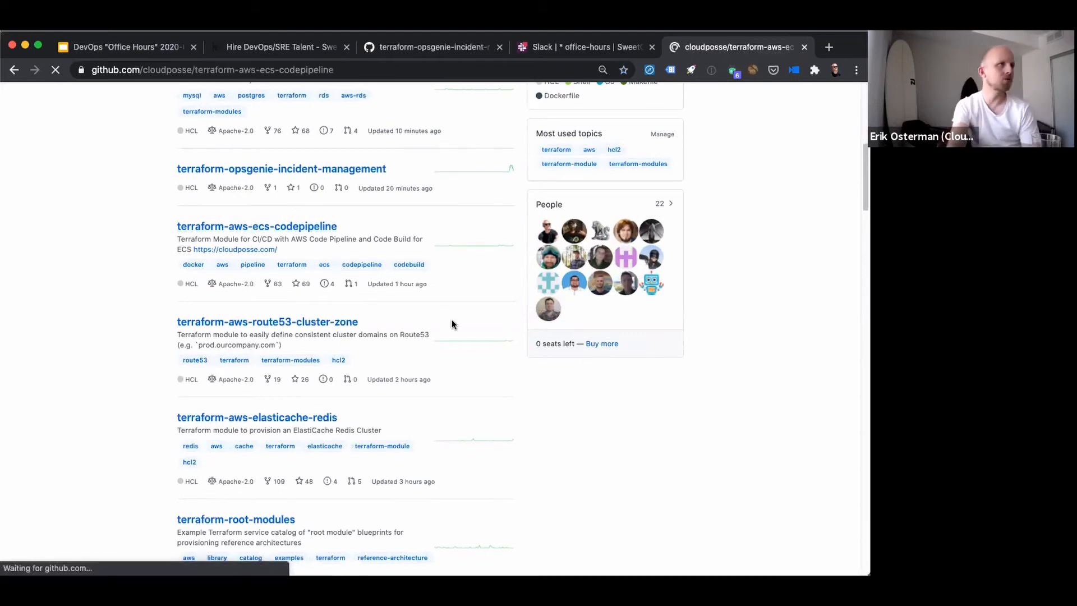
click(256, 227)
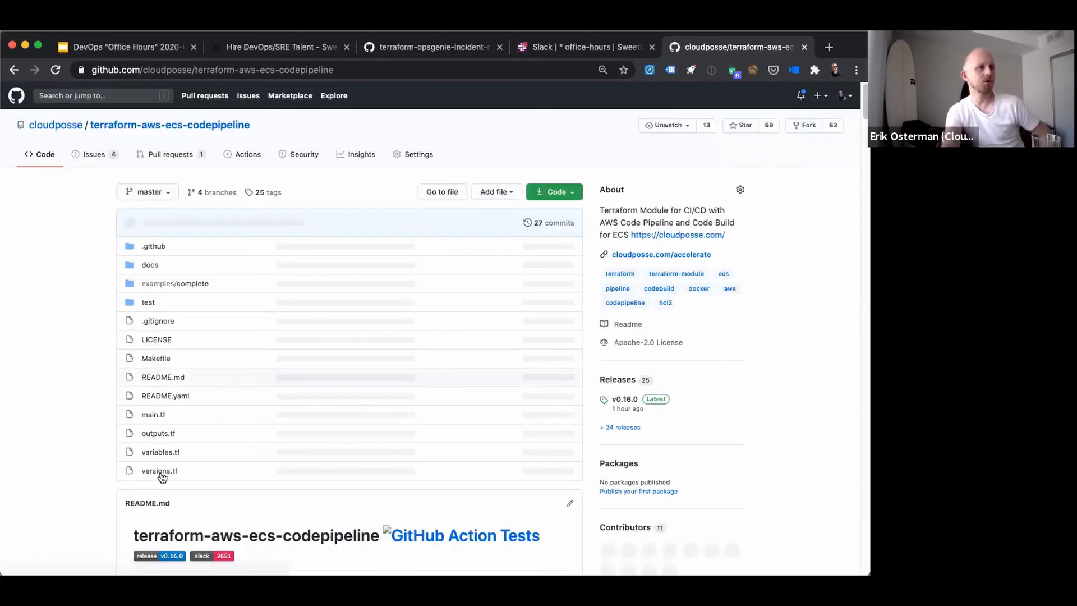
click(160, 470)
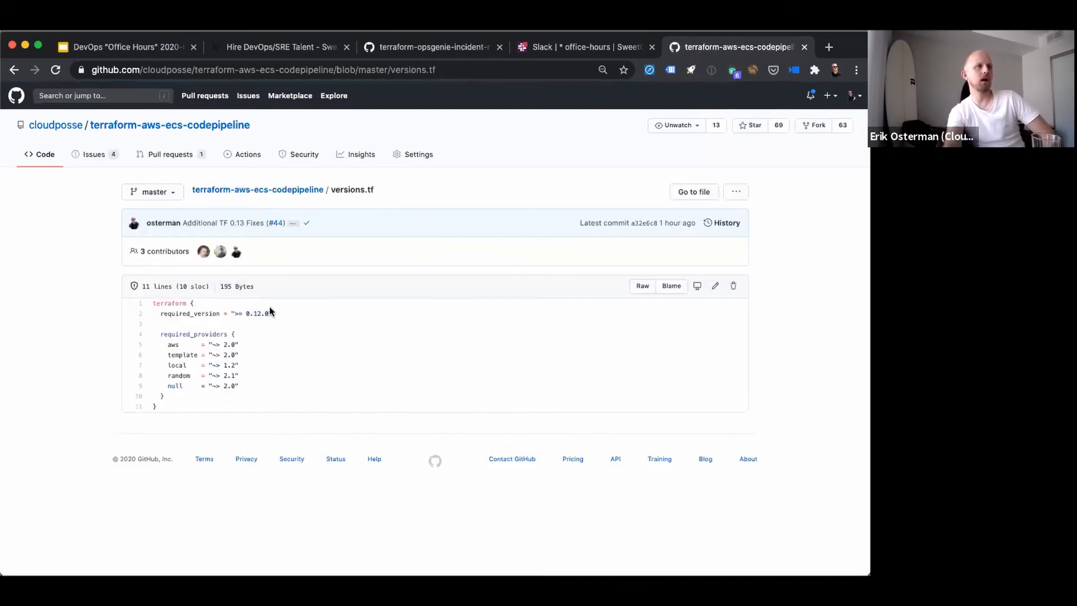
double_click(190, 314)
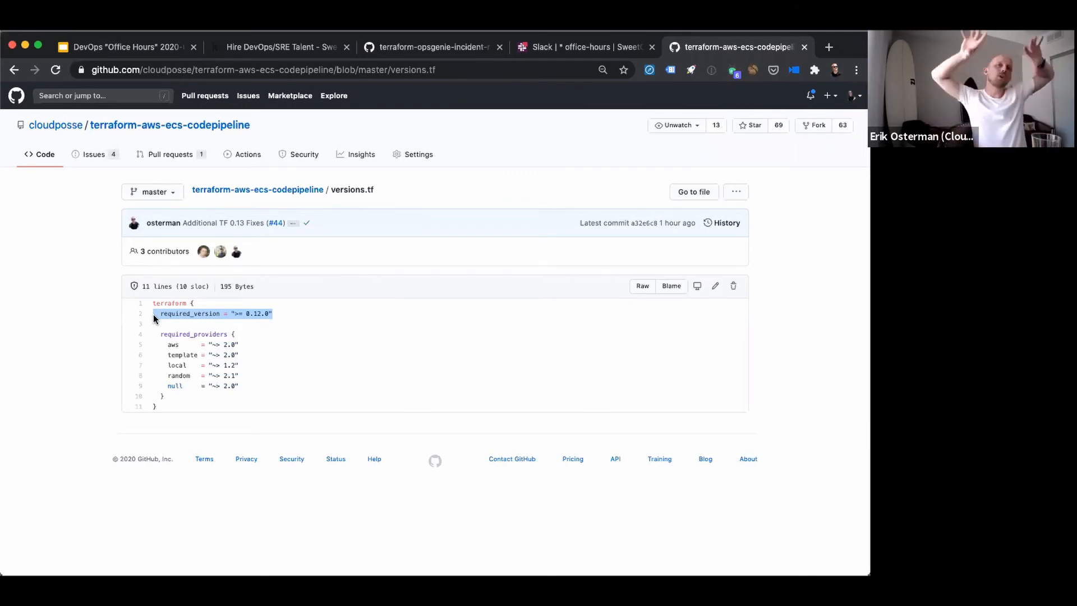
mouse_move(266, 193)
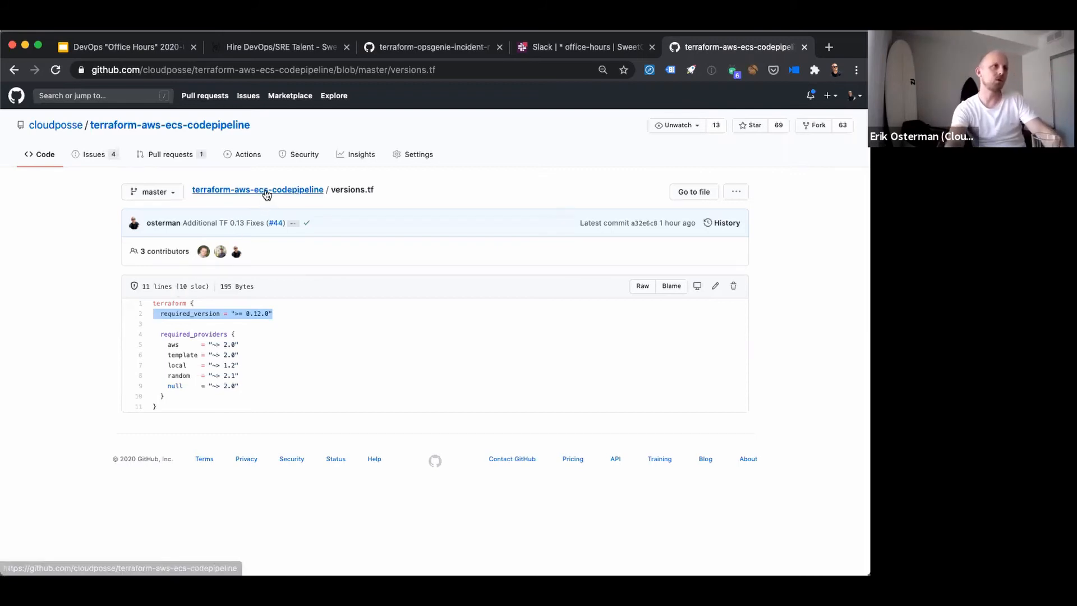
- From the repository root, view examples/complete/main.tf of terraform-aws-ecs-codepipeline
click(257, 190)
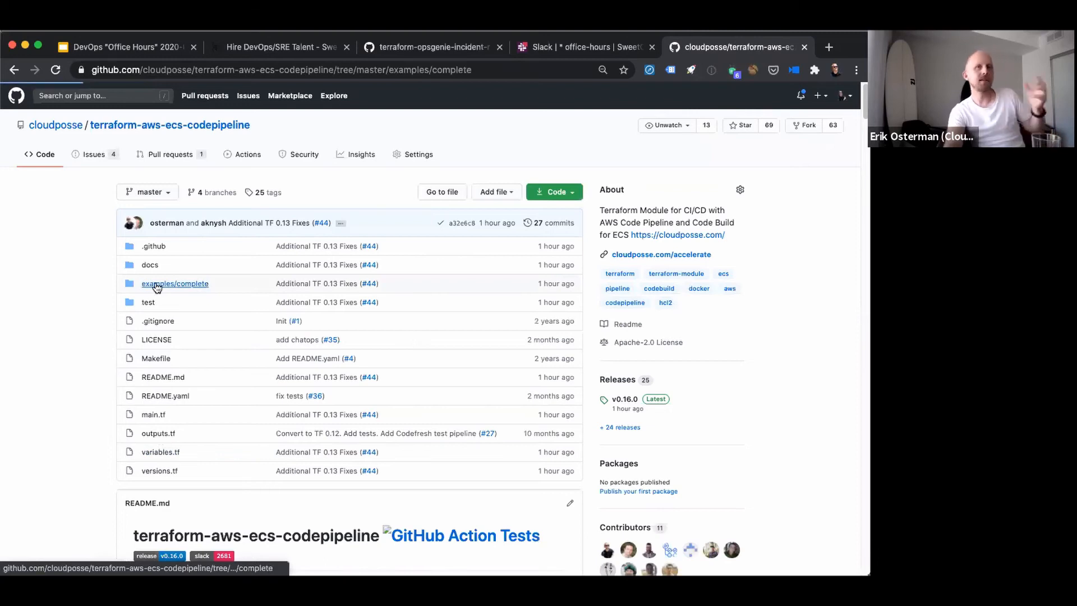
click(175, 283)
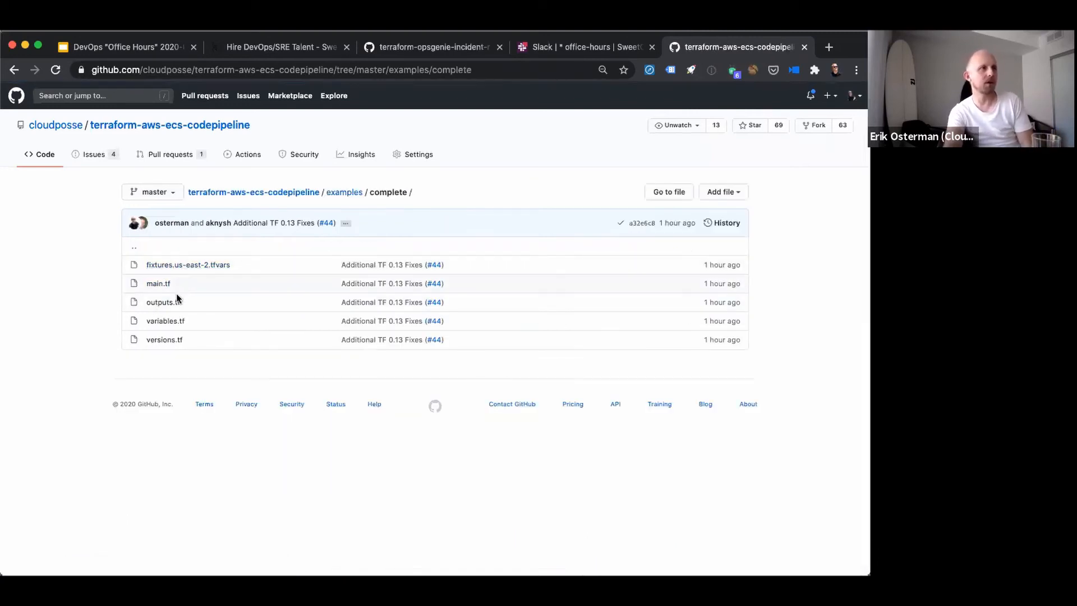
click(157, 283)
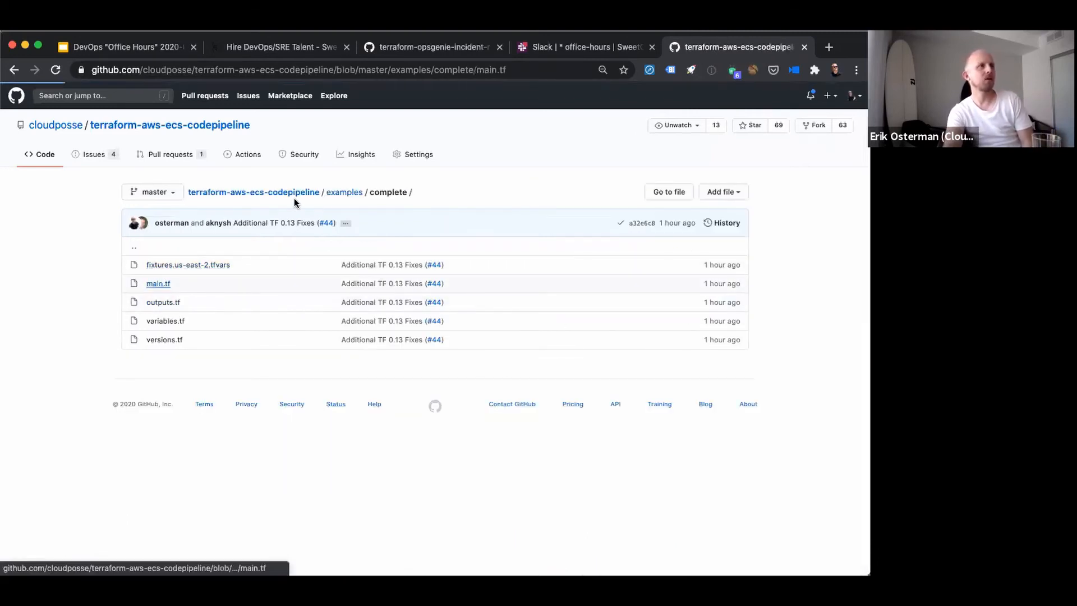
click(157, 283)
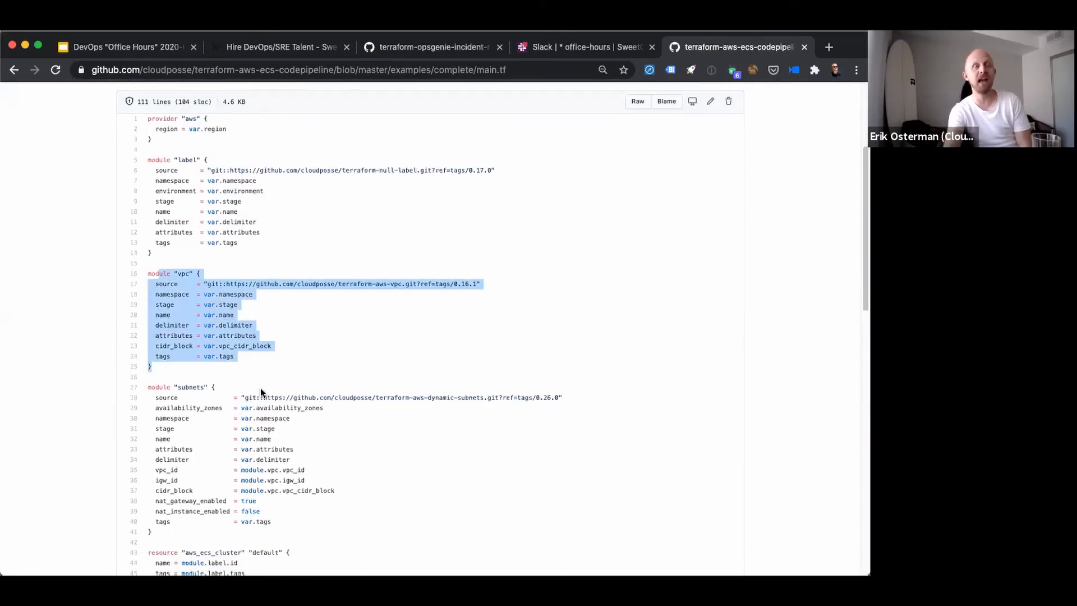
- Review the label, vpc and subnets module blocks with their pinned sources
scroll(down, 3)
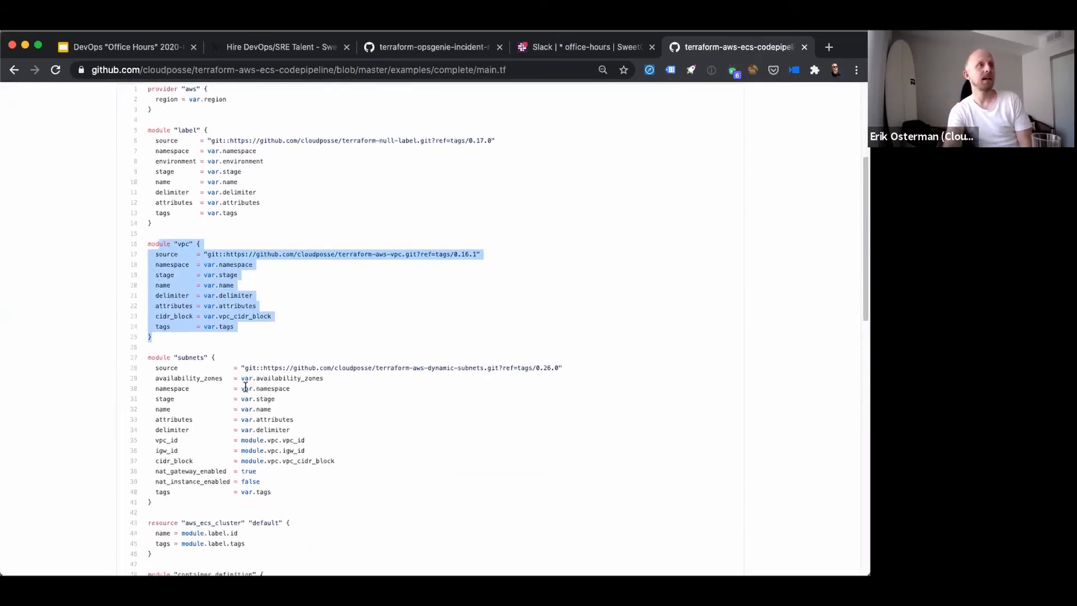
scroll(down, 3)
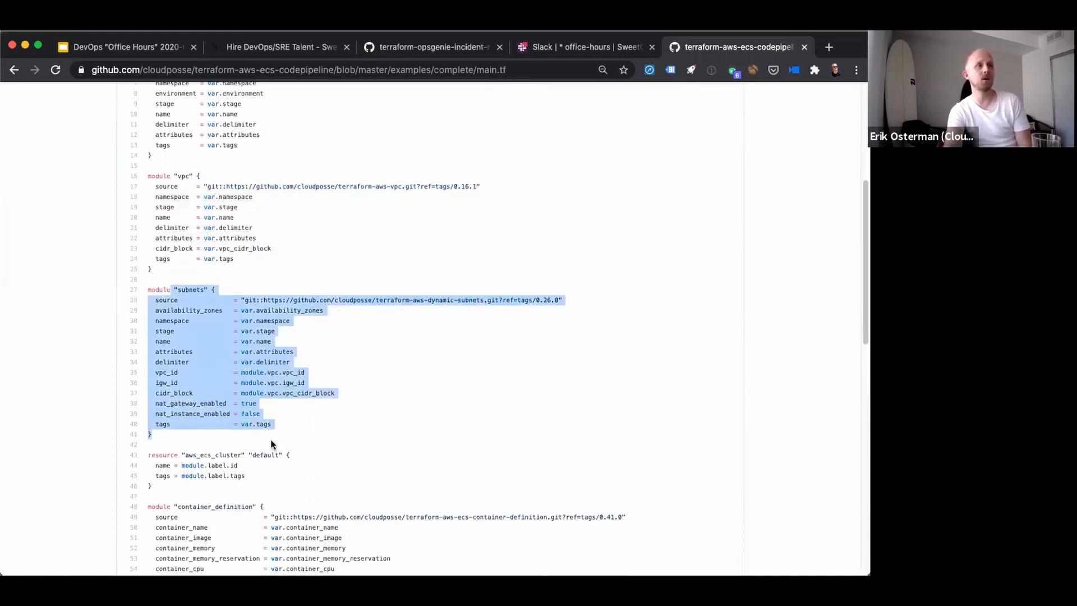
scroll(down, 3)
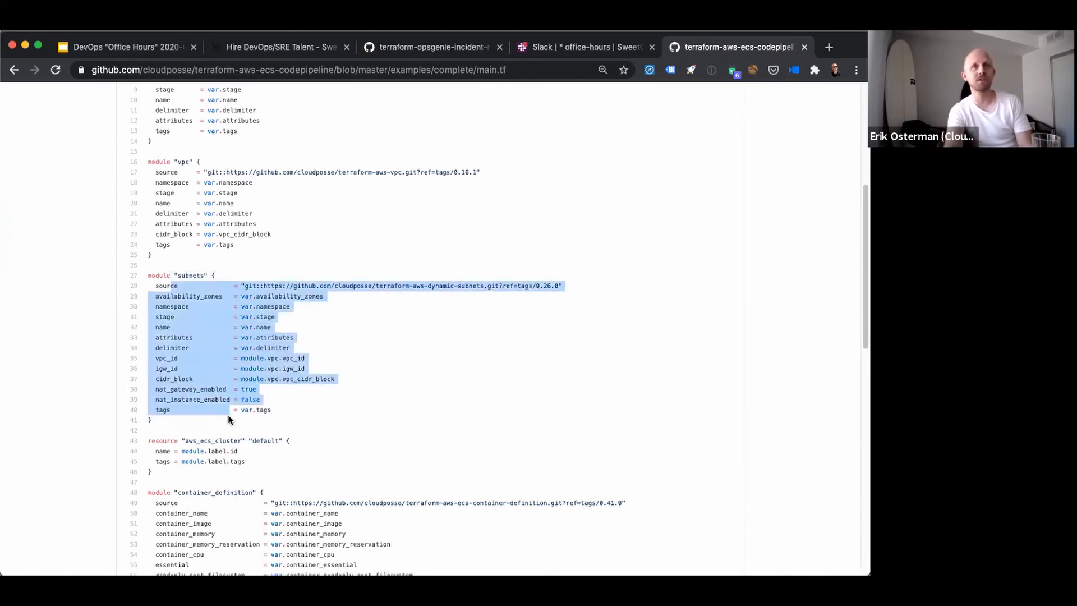
click(160, 193)
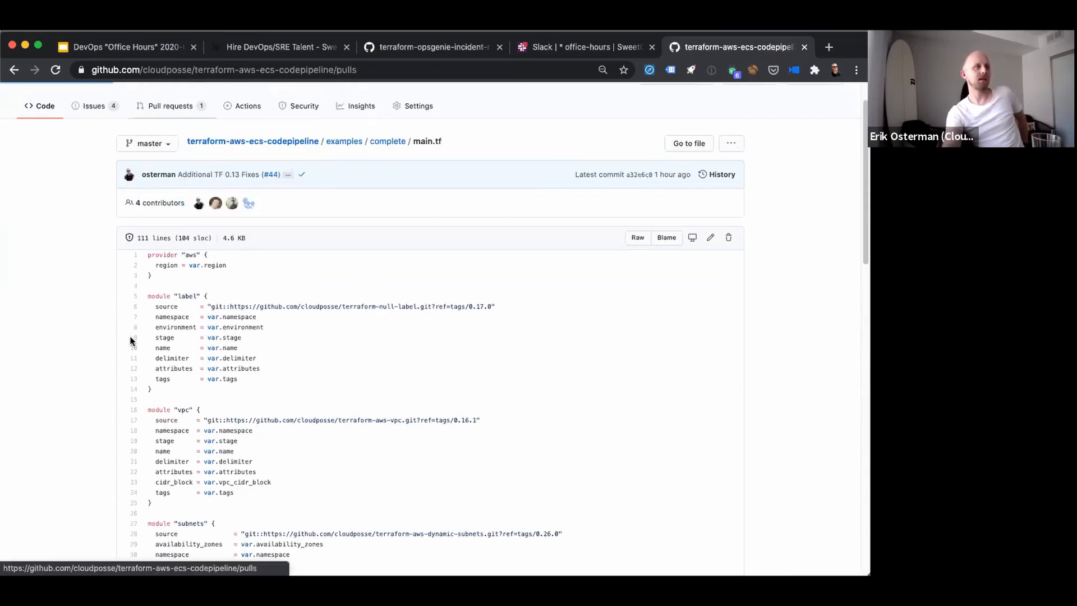
- Show the repository's 33 closed pull requests, including the Terraform 0.13 support updates
click(170, 106)
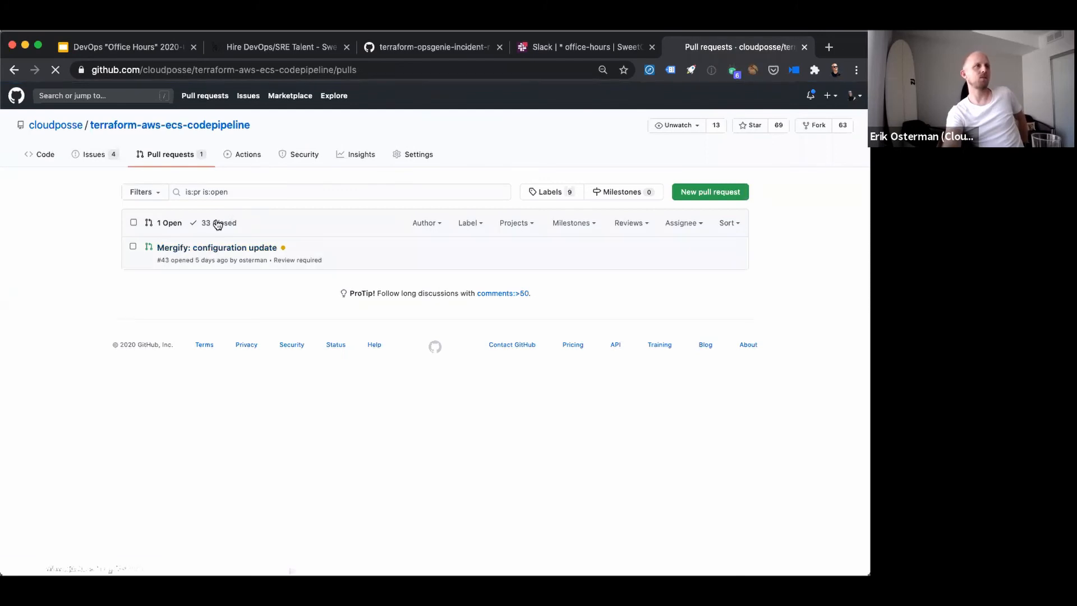
click(217, 222)
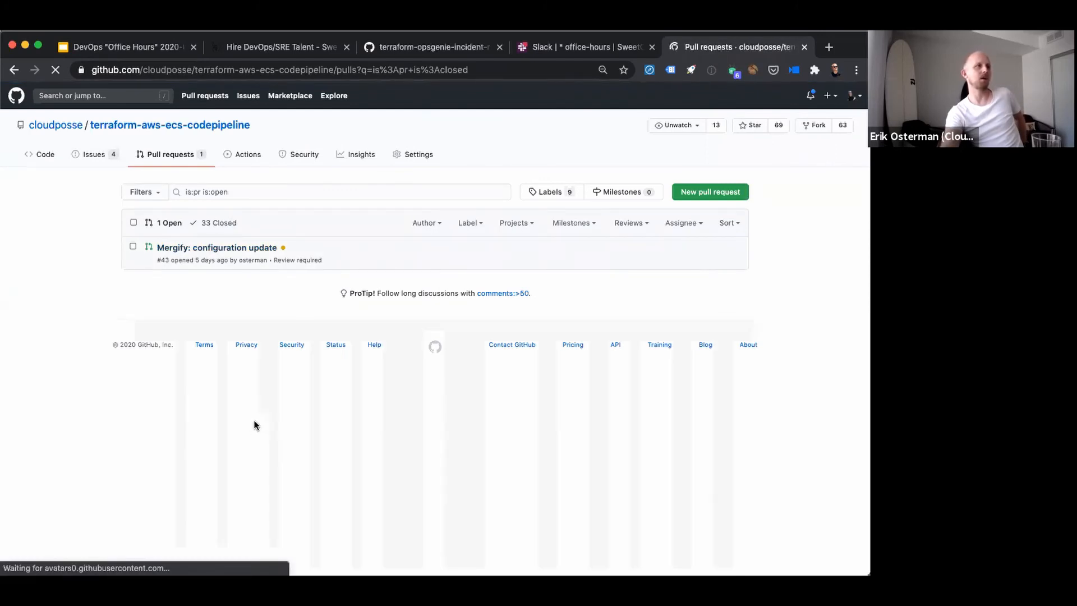
click(218, 222)
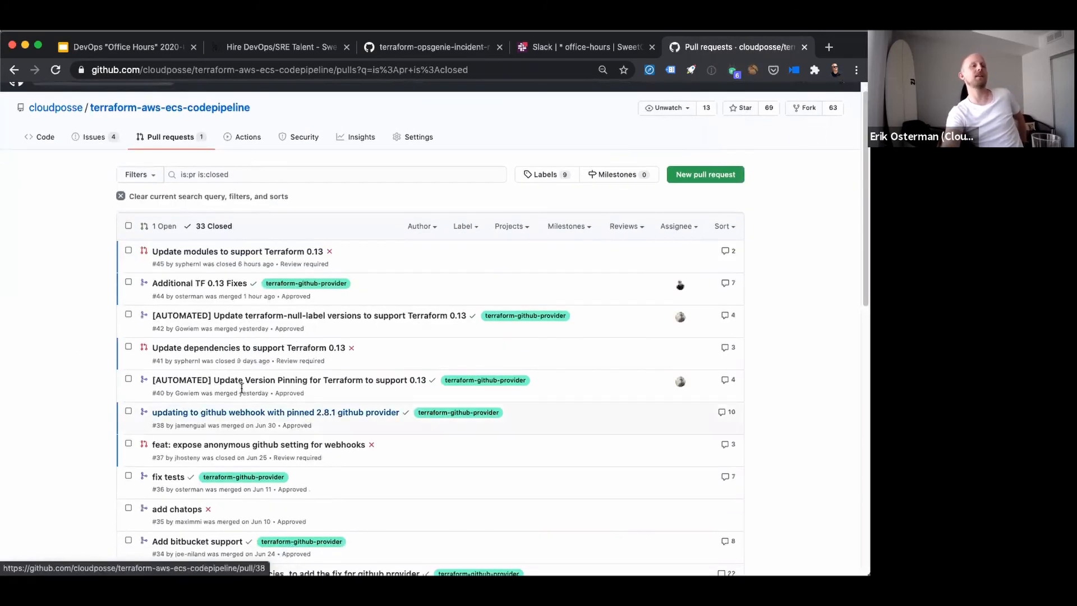
mouse_move(361, 298)
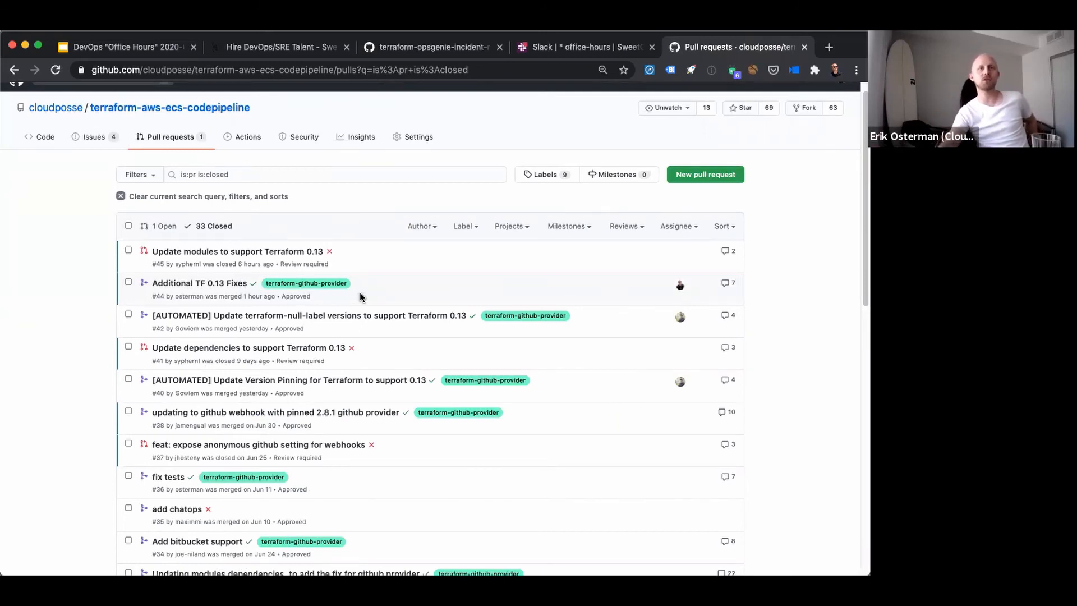
mouse_move(286, 301)
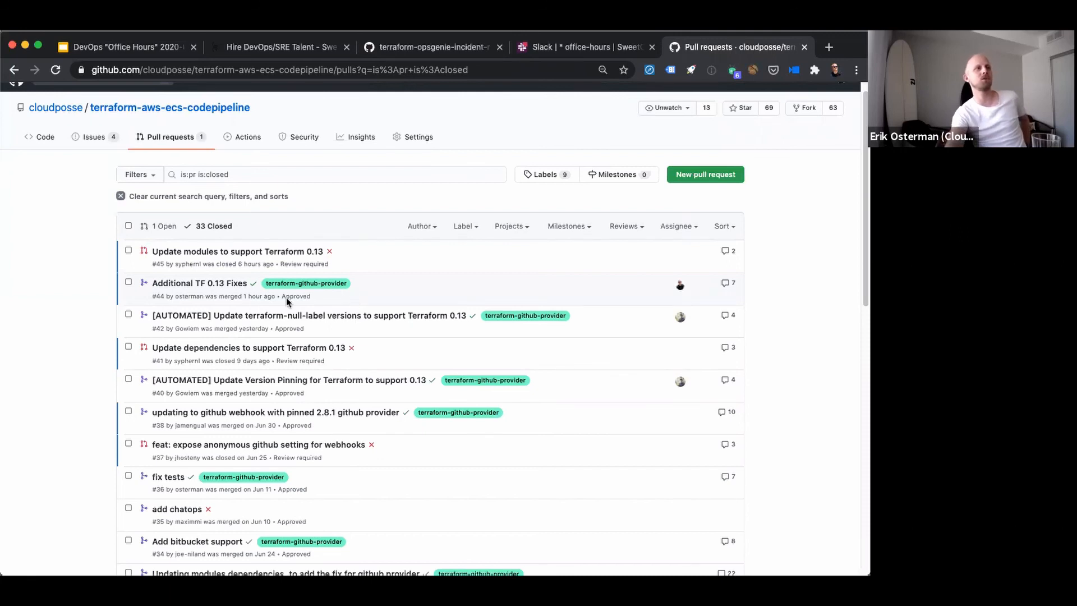